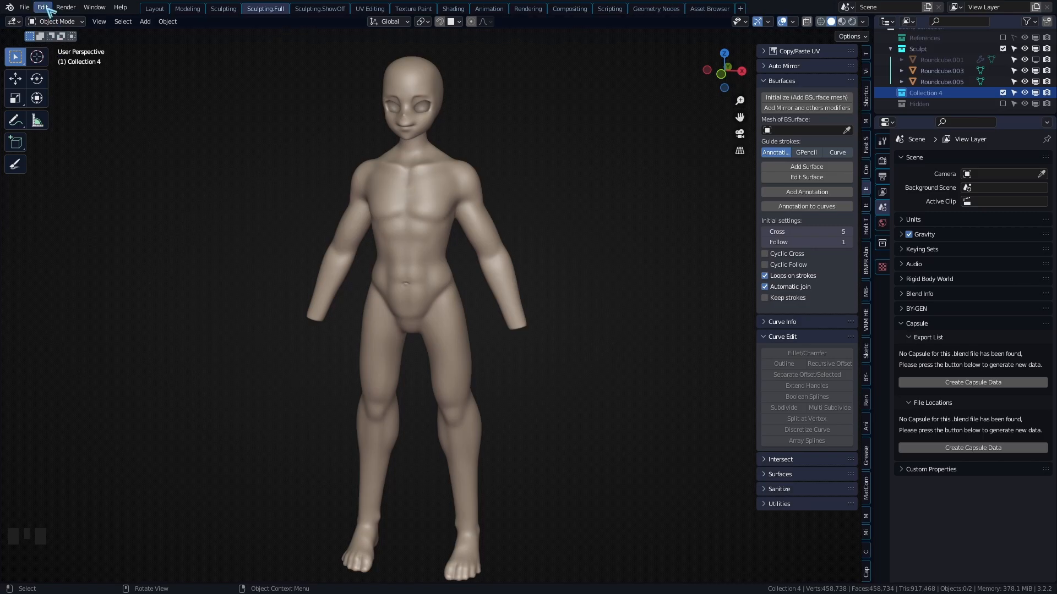
# Look up the Bsurfaces add-on in Preferences, then add a mesh plane.
pyautogui.click(43, 6)
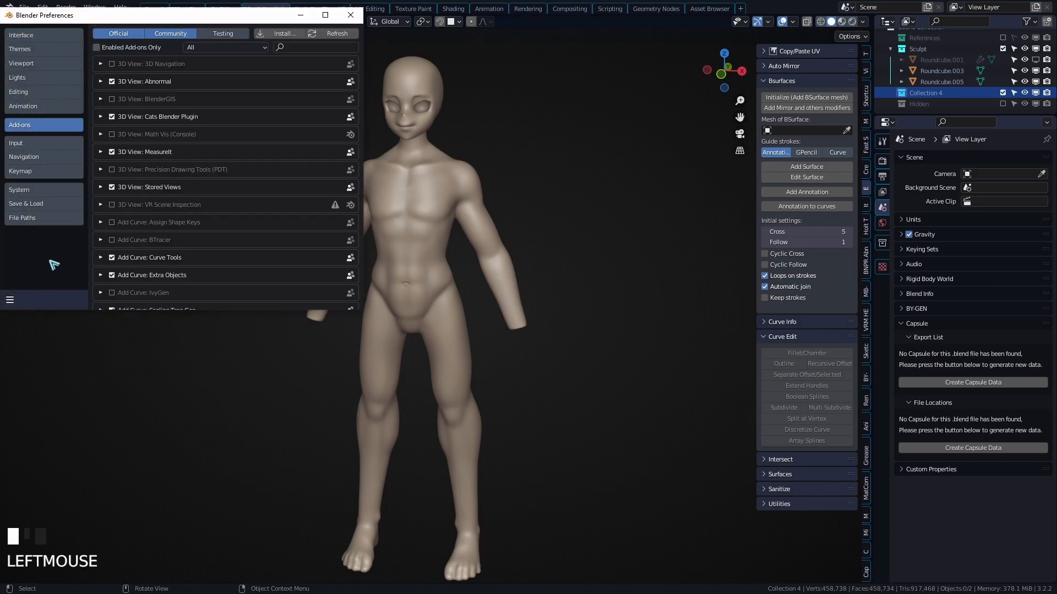
pyautogui.write('bsur')
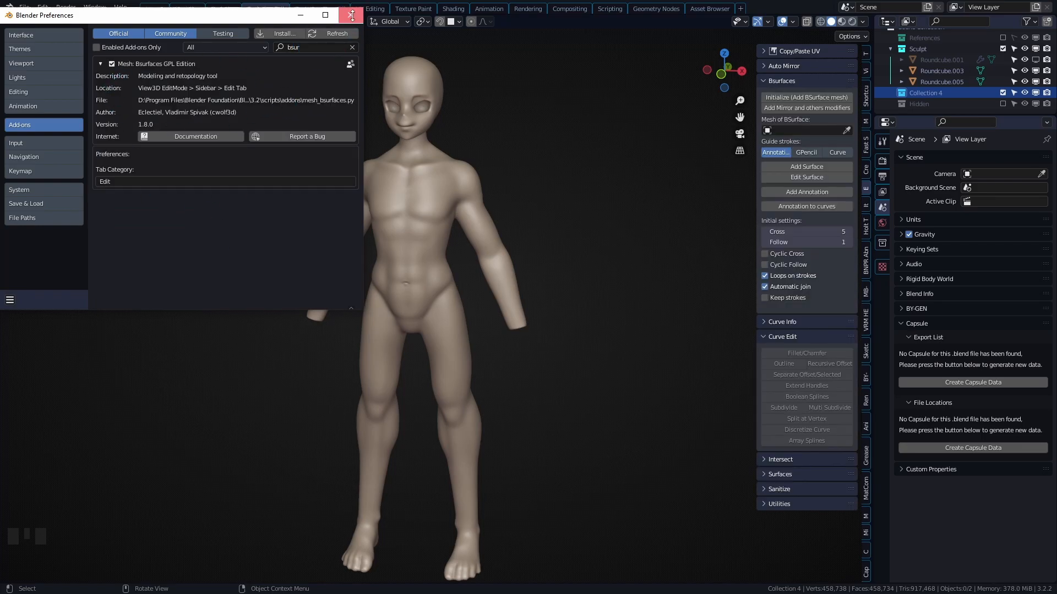
pyautogui.click(351, 14)
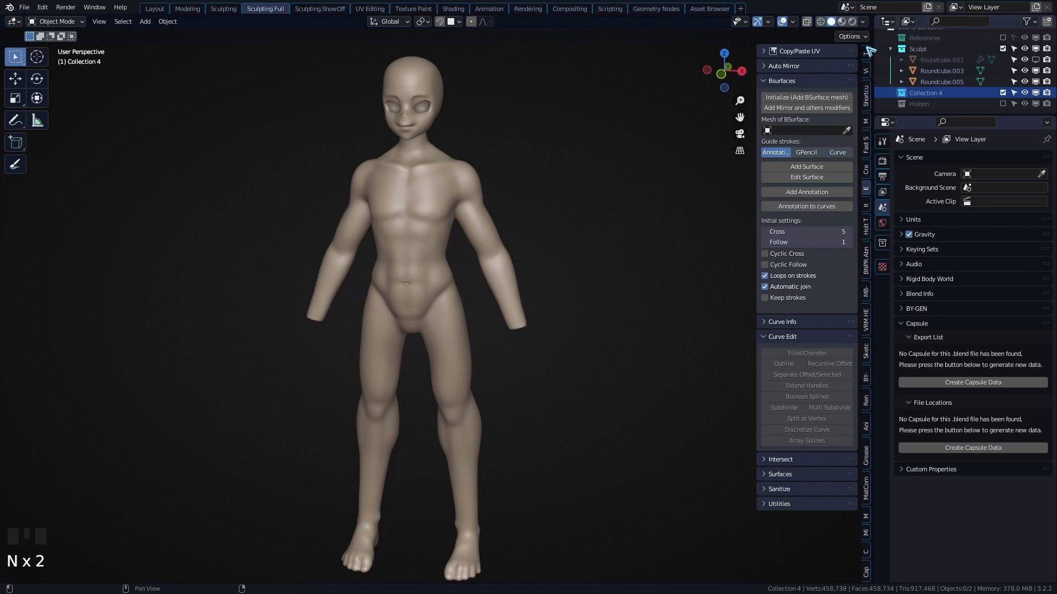
pyautogui.press('shift+a')
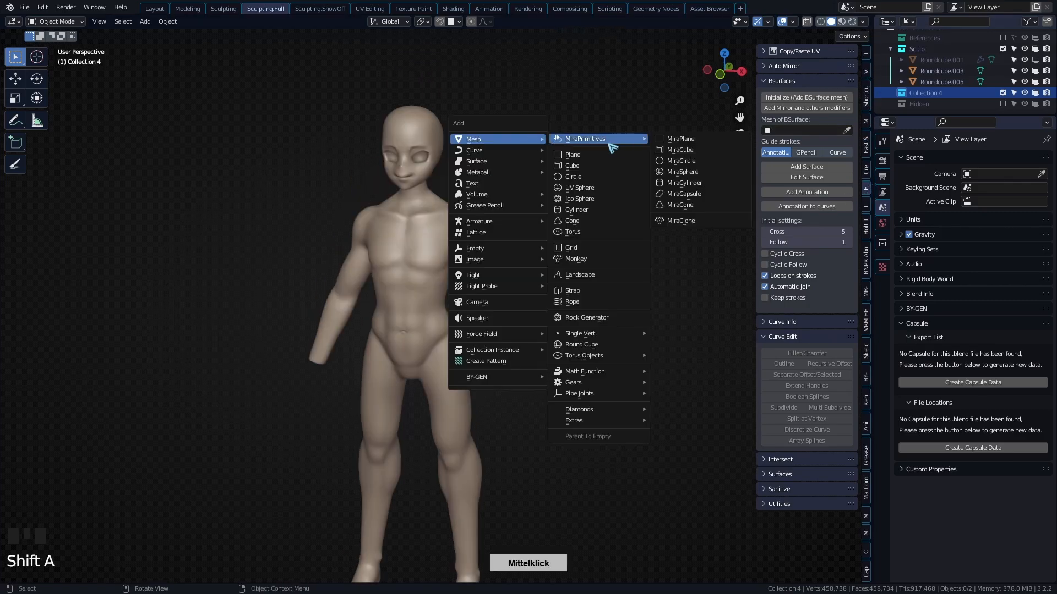
pyautogui.click(572, 154)
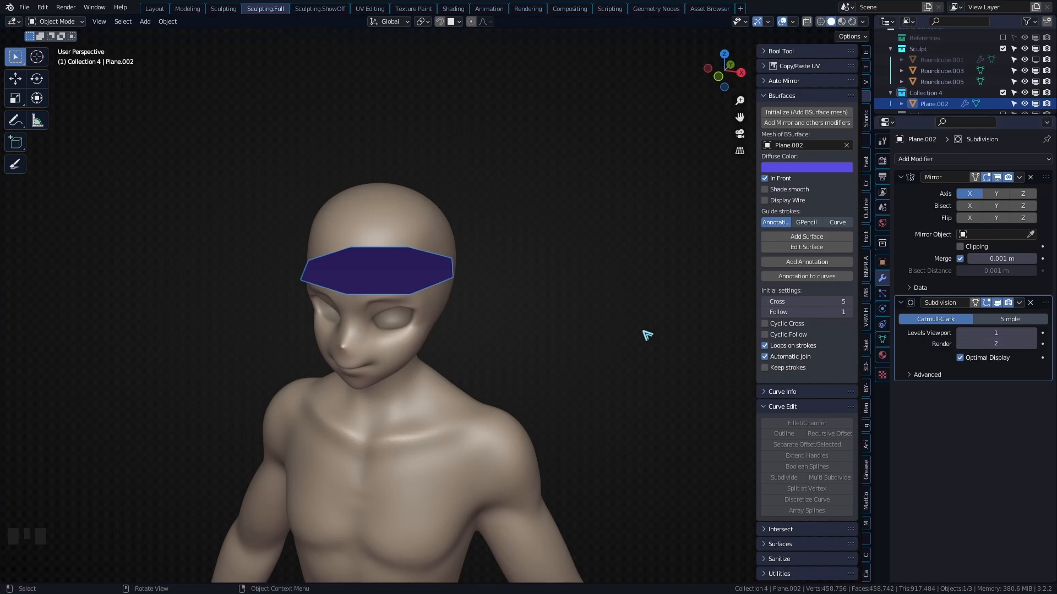
# Add a Shrinkwrap modifier to the plane targeting the Roundcube.005 sculpt.
pyautogui.click(939, 158)
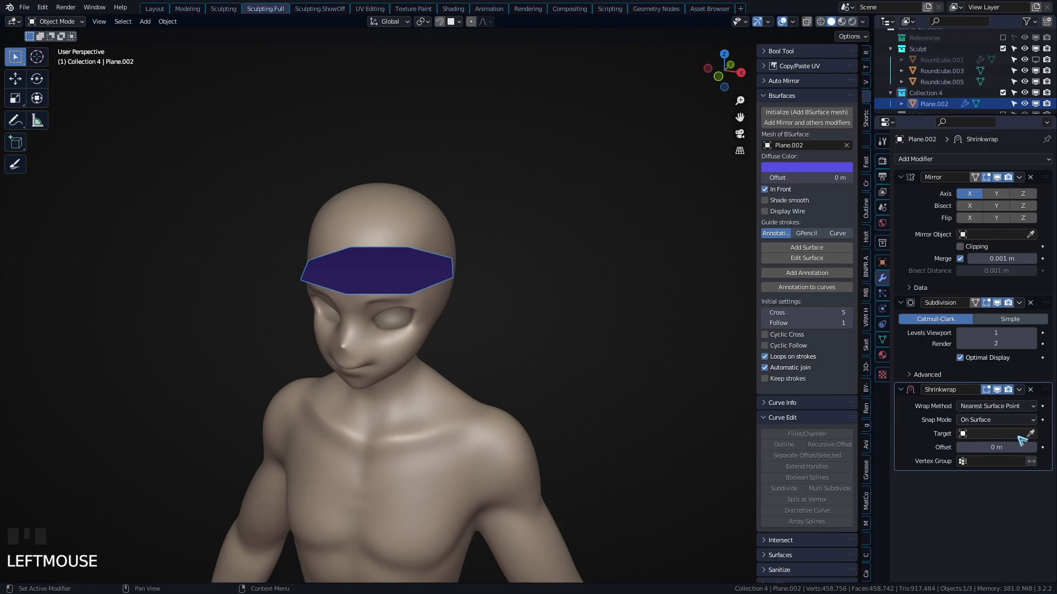
pyautogui.click(1028, 433)
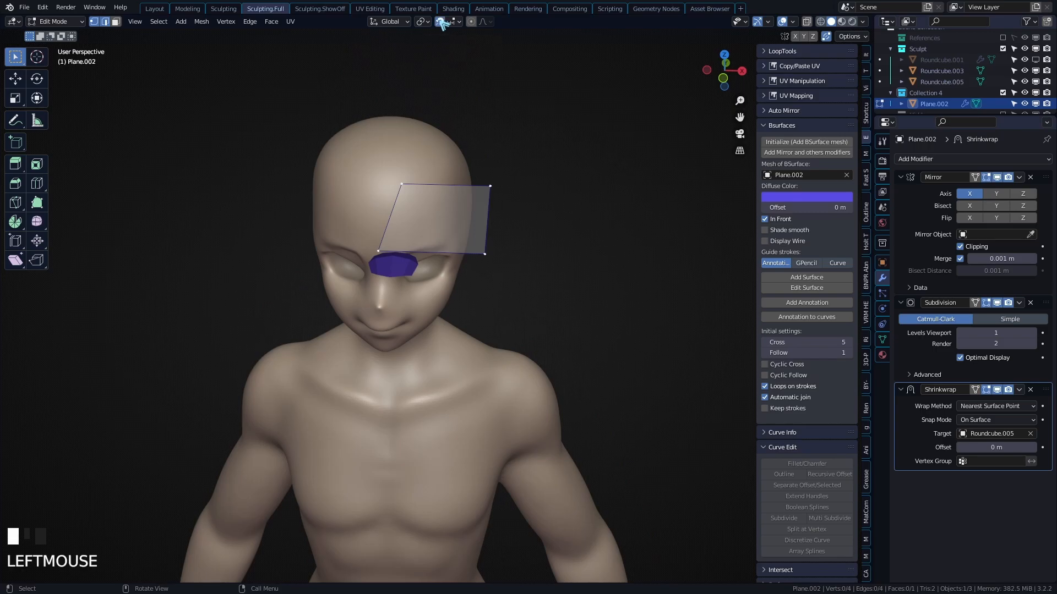
# Set snapping to Face with Project Individual Elements, then grab vertices.
pyautogui.click(456, 21)
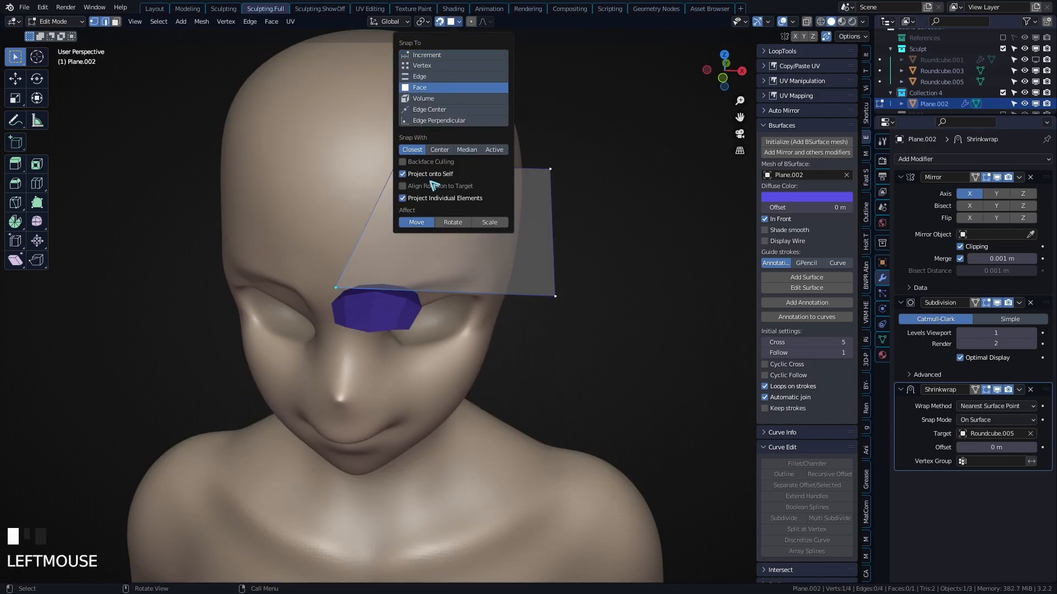
pyautogui.moveTo(490, 195)
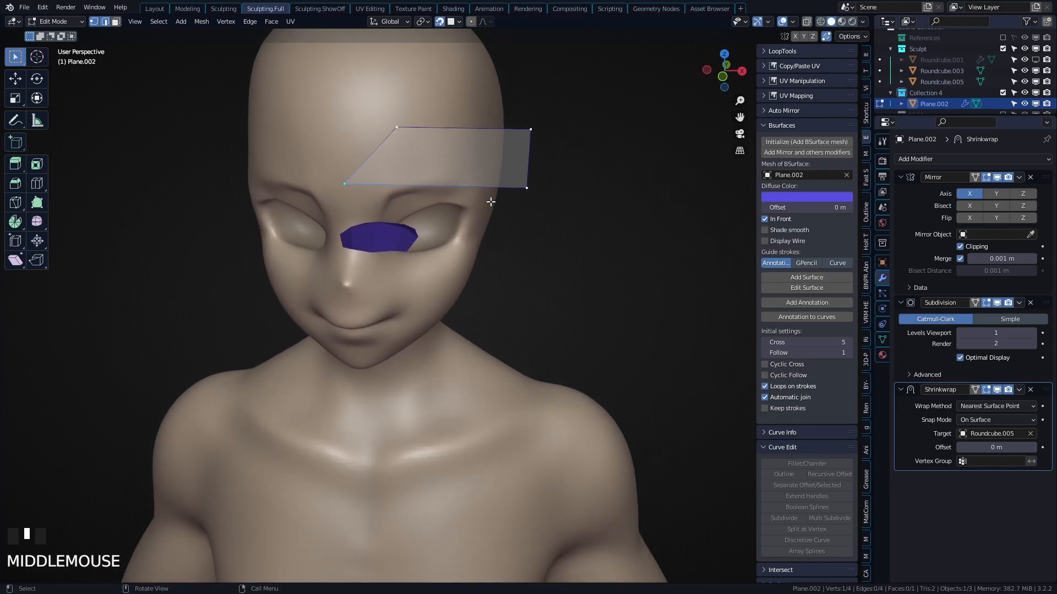
pyautogui.press('g')
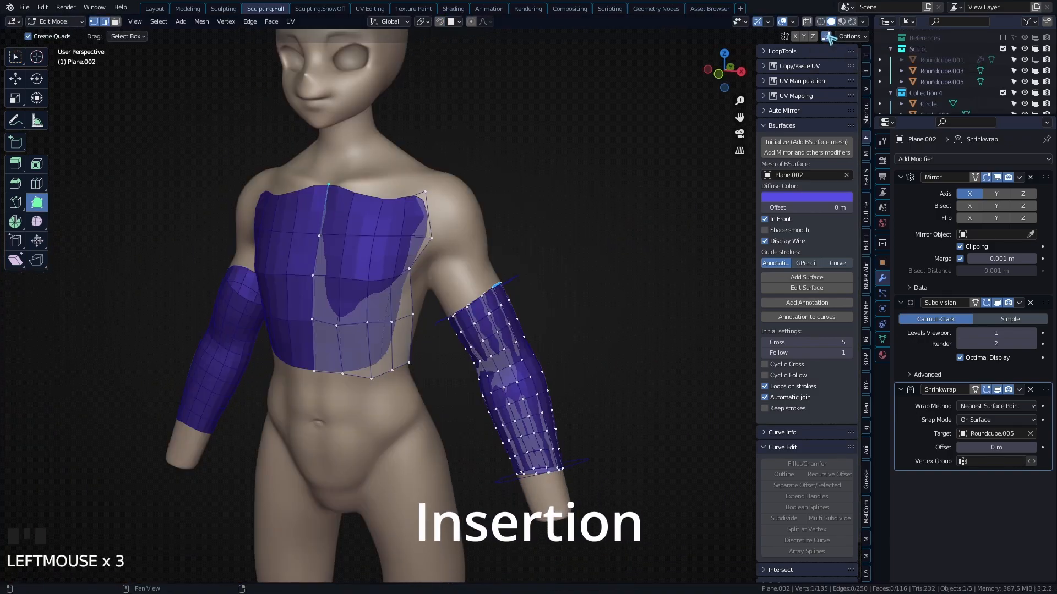
# Enable Auto Merge and extrude a chest patch edge to a new point.
pyautogui.click(851, 36)
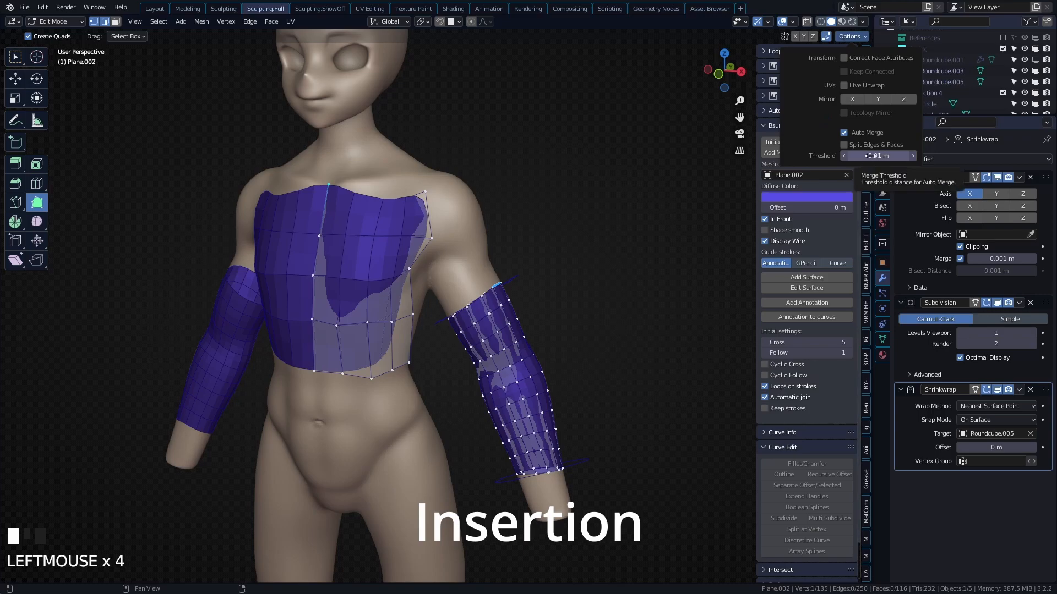
pyautogui.click(876, 156)
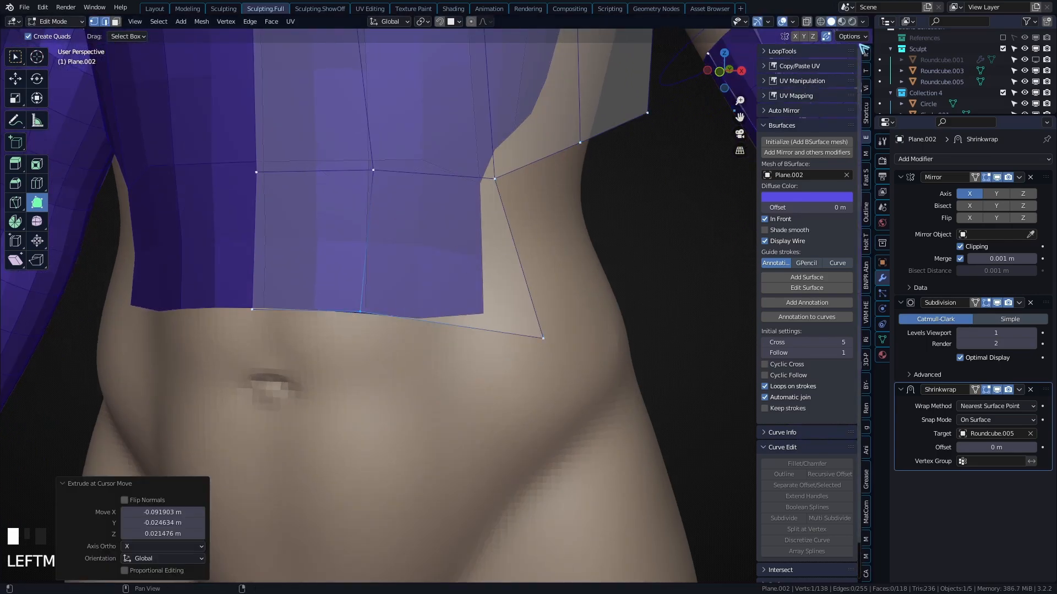
pyautogui.click(850, 35)
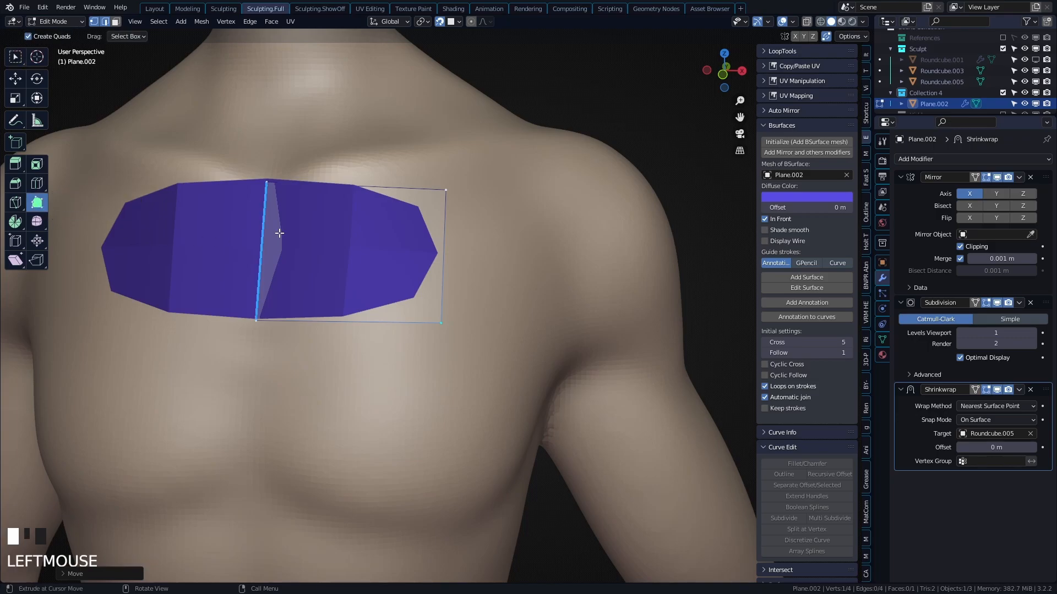
# Drag the chest patch vertices out across the upper chest.
pyautogui.moveTo(279, 233); pyautogui.dragTo(444, 259)
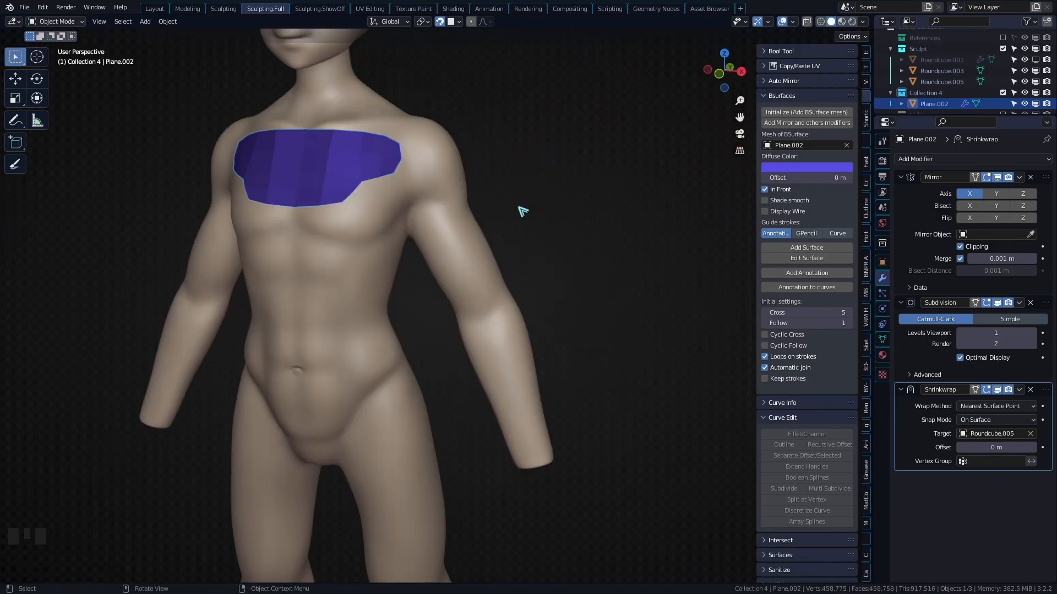
# Bring up Mira Tools and add a circle mesh for the forearm tube.
pyautogui.click(865, 159)
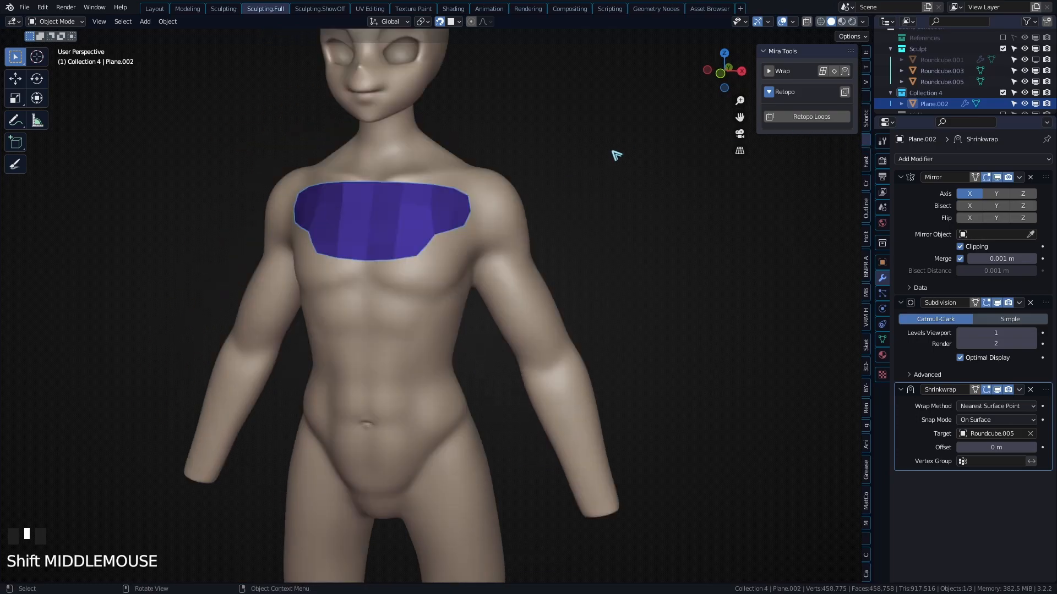
pyautogui.press('shift+a')
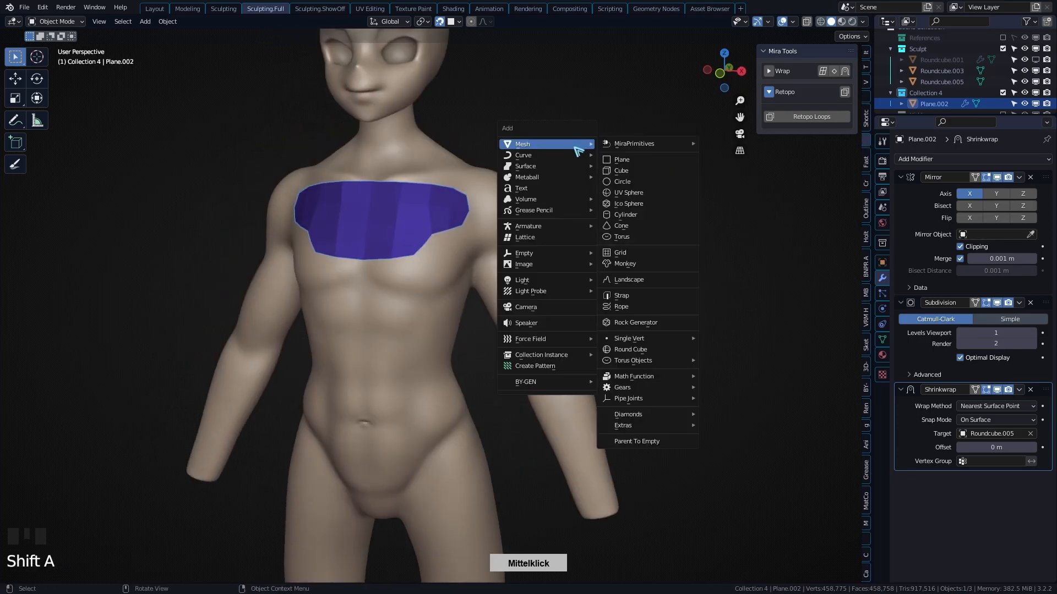
pyautogui.click(622, 181)
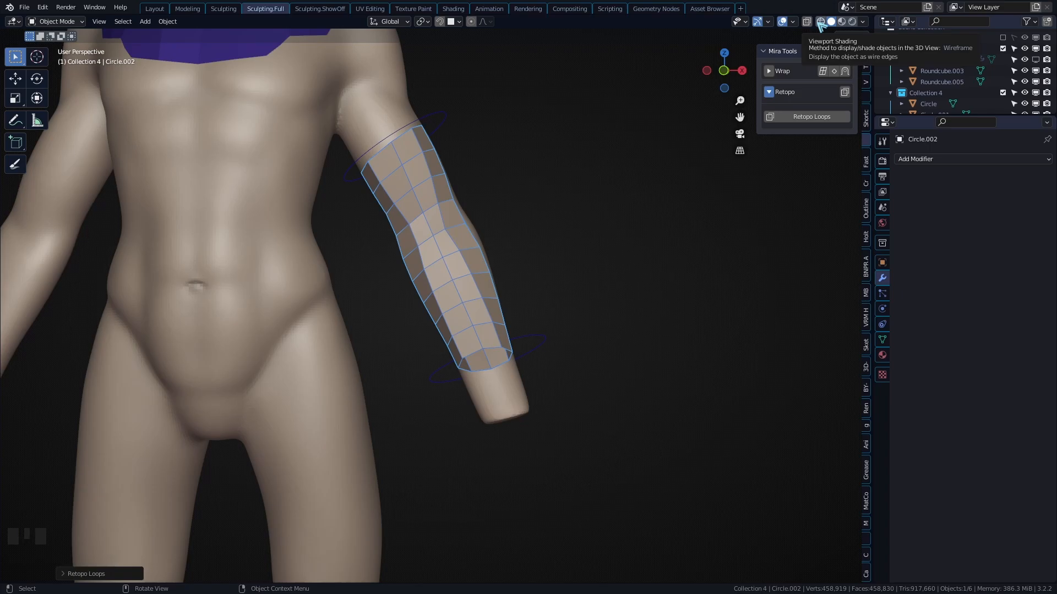
# Open the Preferences window from the Edit menu.
pyautogui.click(42, 6)
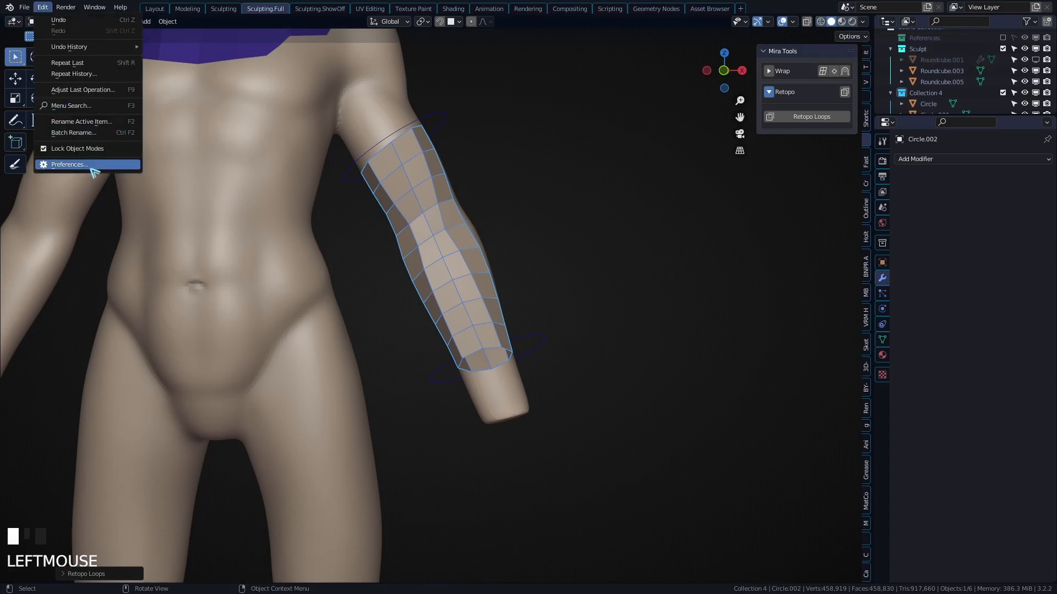
pyautogui.click(68, 165)
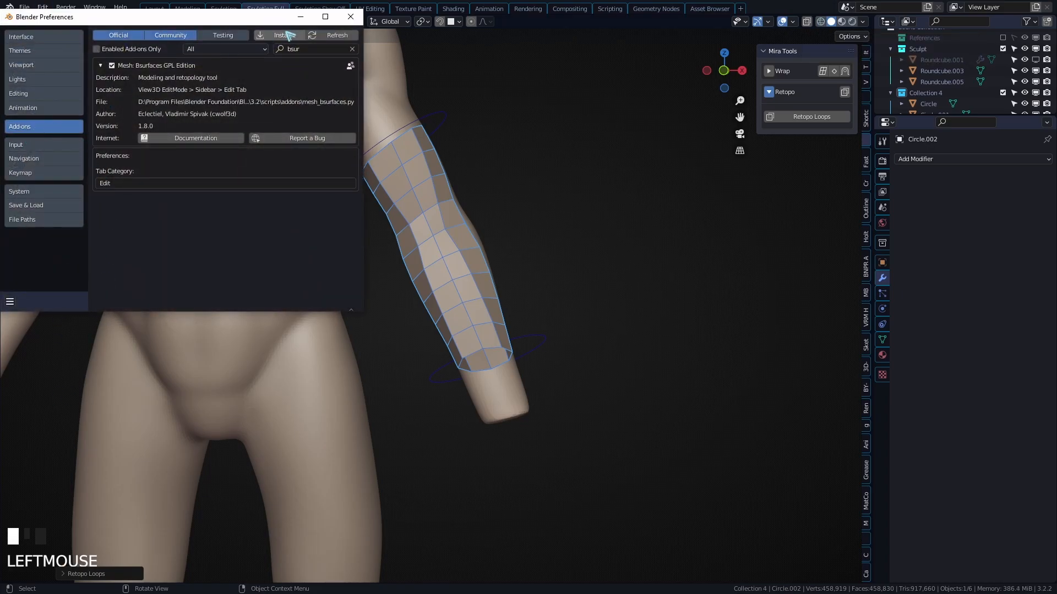
pyautogui.moveTo(318, 234)
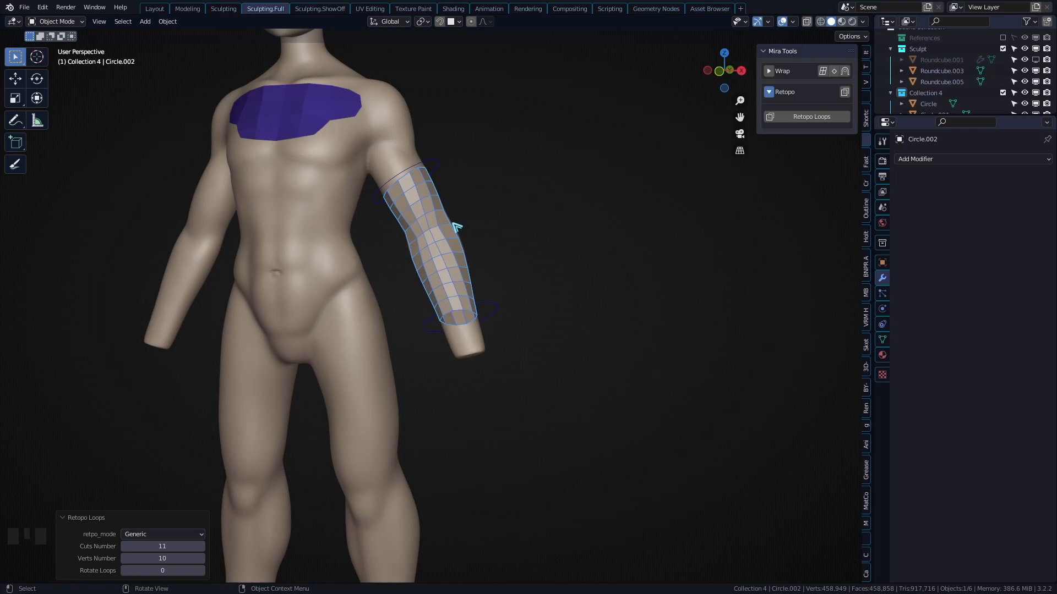
# Make the retopology mesh active and drag across the forearm area.
pyautogui.click(438, 236)
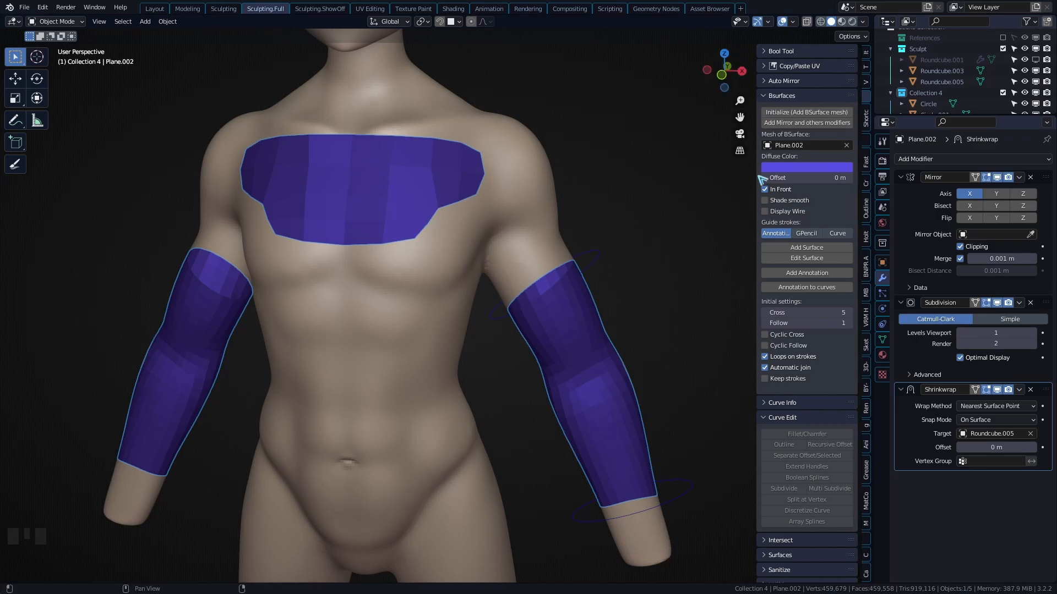
pyautogui.moveTo(472, 270); pyautogui.dragTo(539, 188)
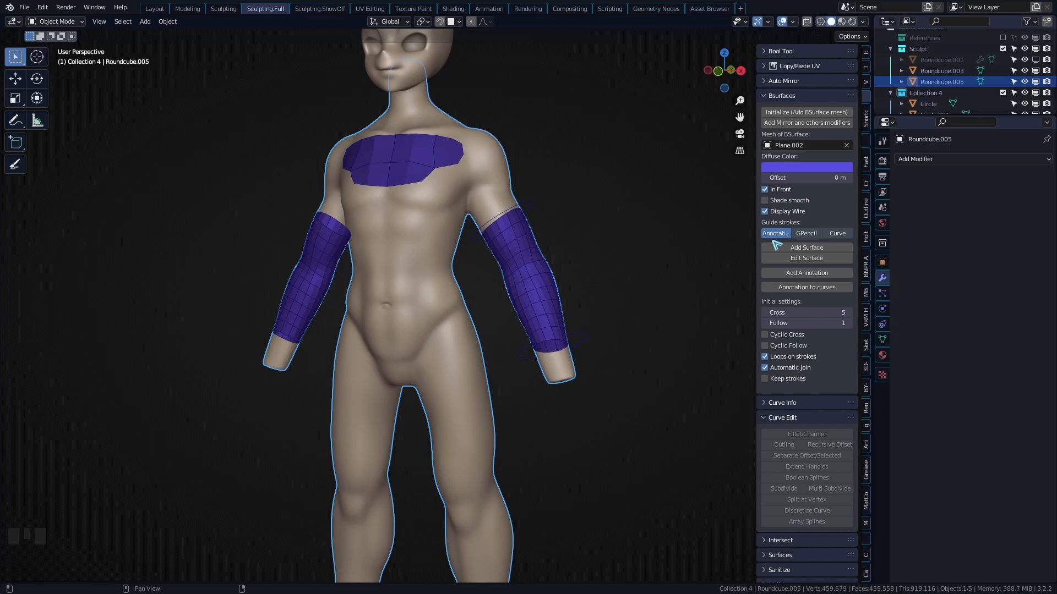
pyautogui.moveTo(499, 276); pyautogui.dragTo(502, 280)
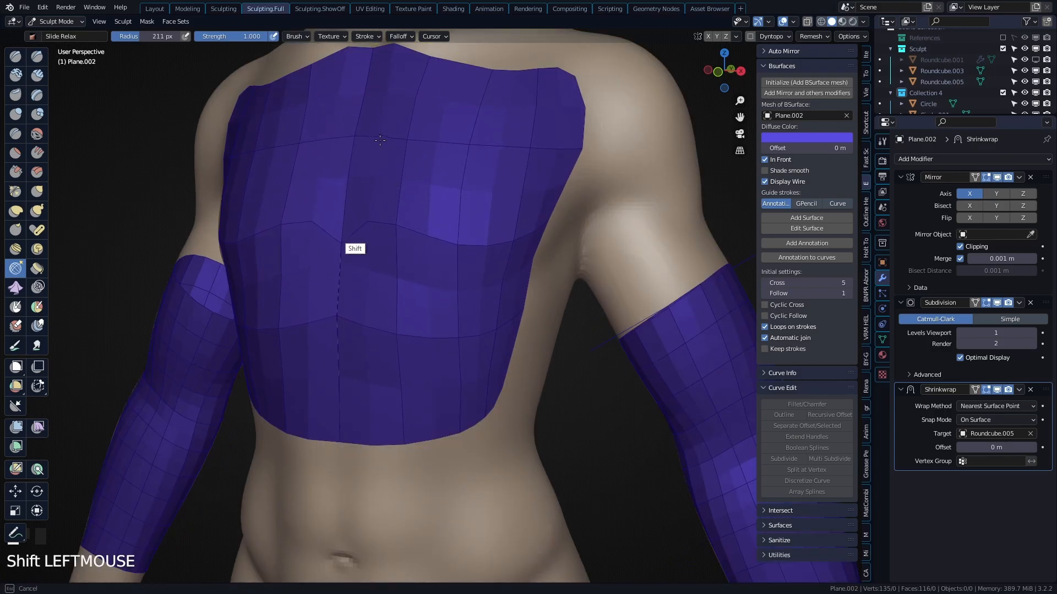
# Enter Edit Mode and extend the chest patch with another face.
pyautogui.press('Tab')
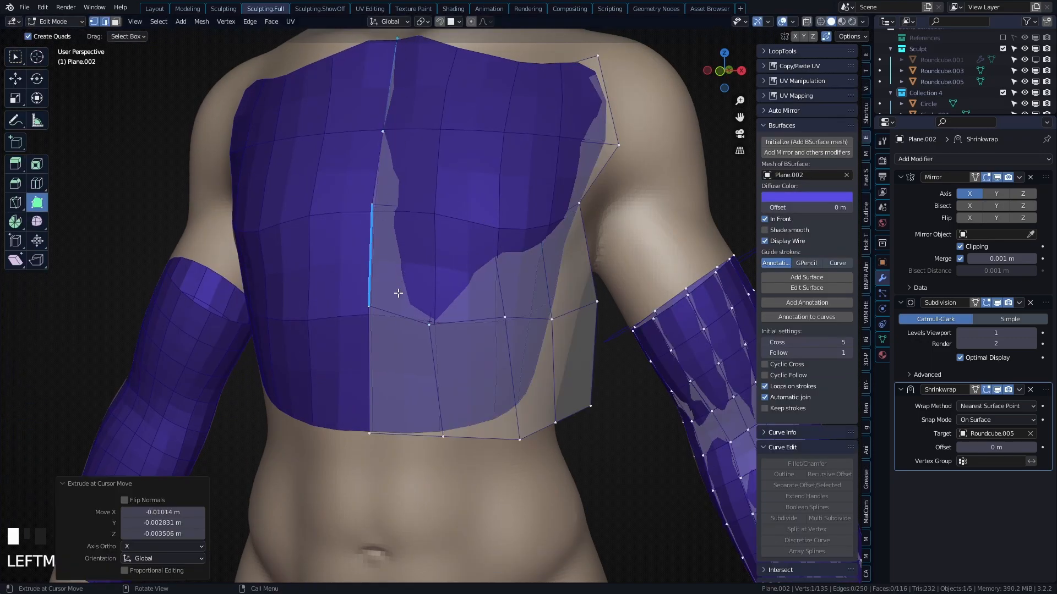
pyautogui.click(54, 21)
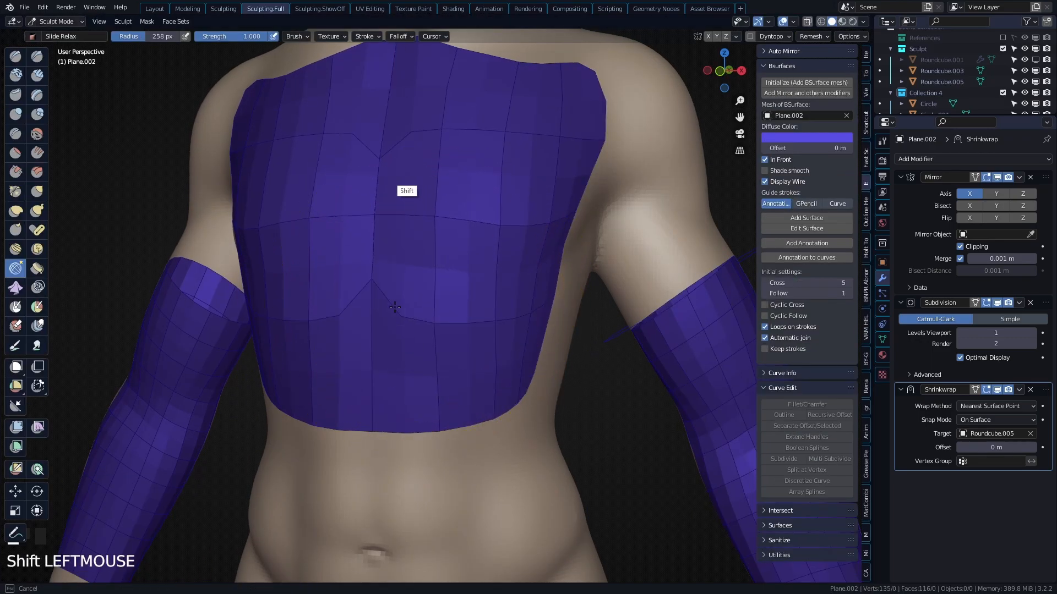